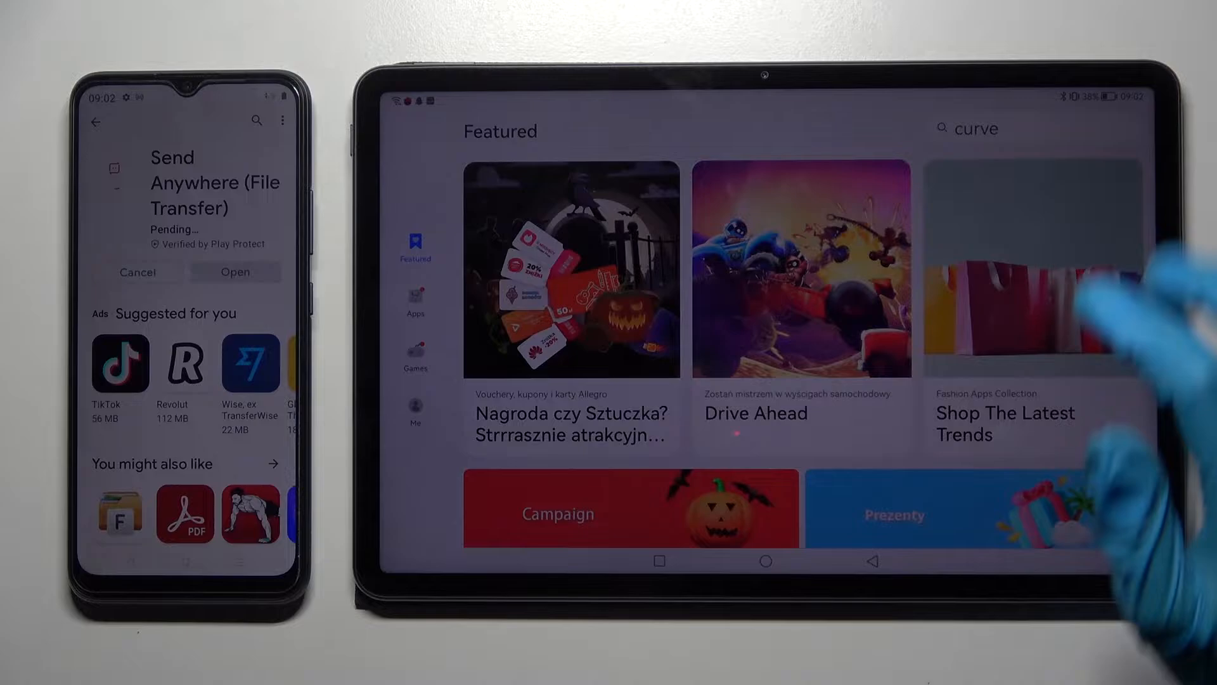
Step: Install and launch Send Anywhere on both devices, accepting the terms to reach the Send screen
{"action": "type", "text": "send"}
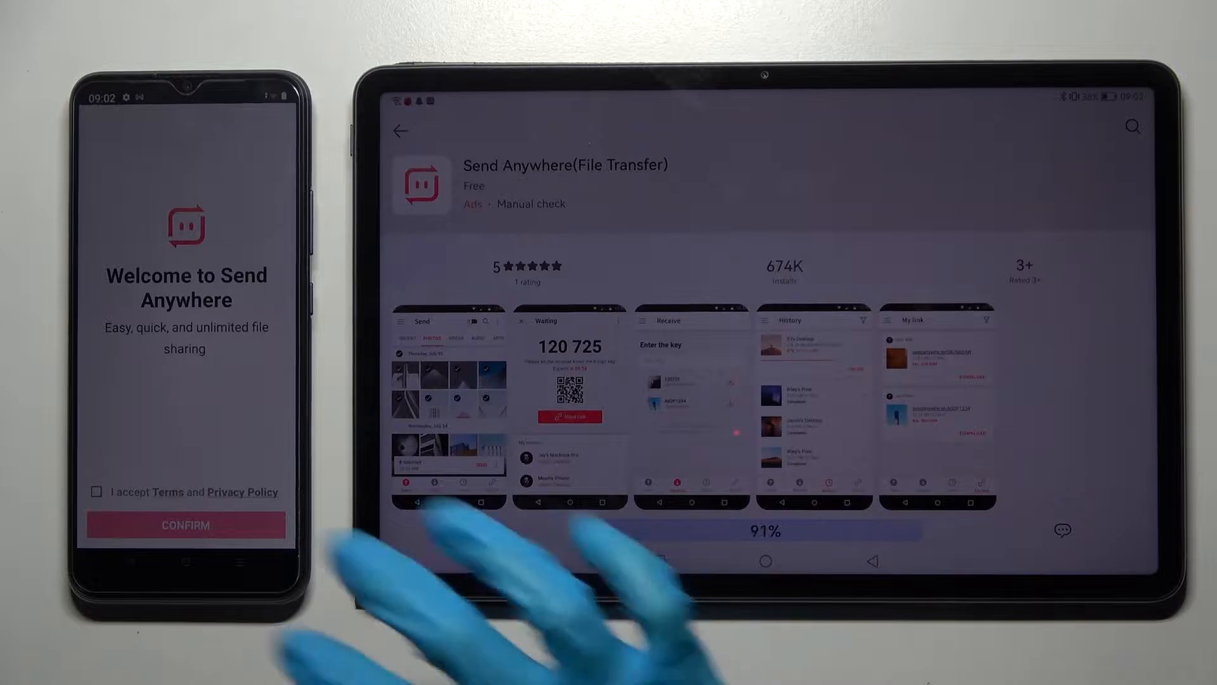
{"action": "left_click", "coordinate": [186, 526]}
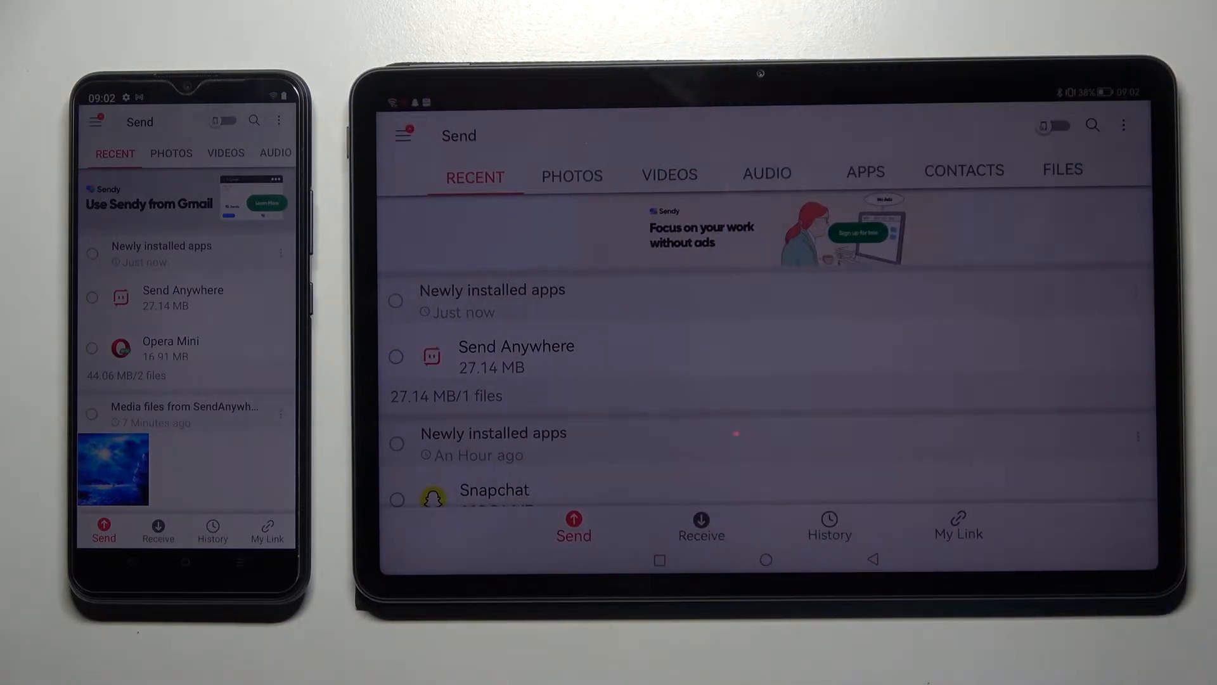
Step: Pick a photo from the phone's Photos tab and send it to generate a 6-digit key
{"action": "left_click", "coordinate": [700, 527]}
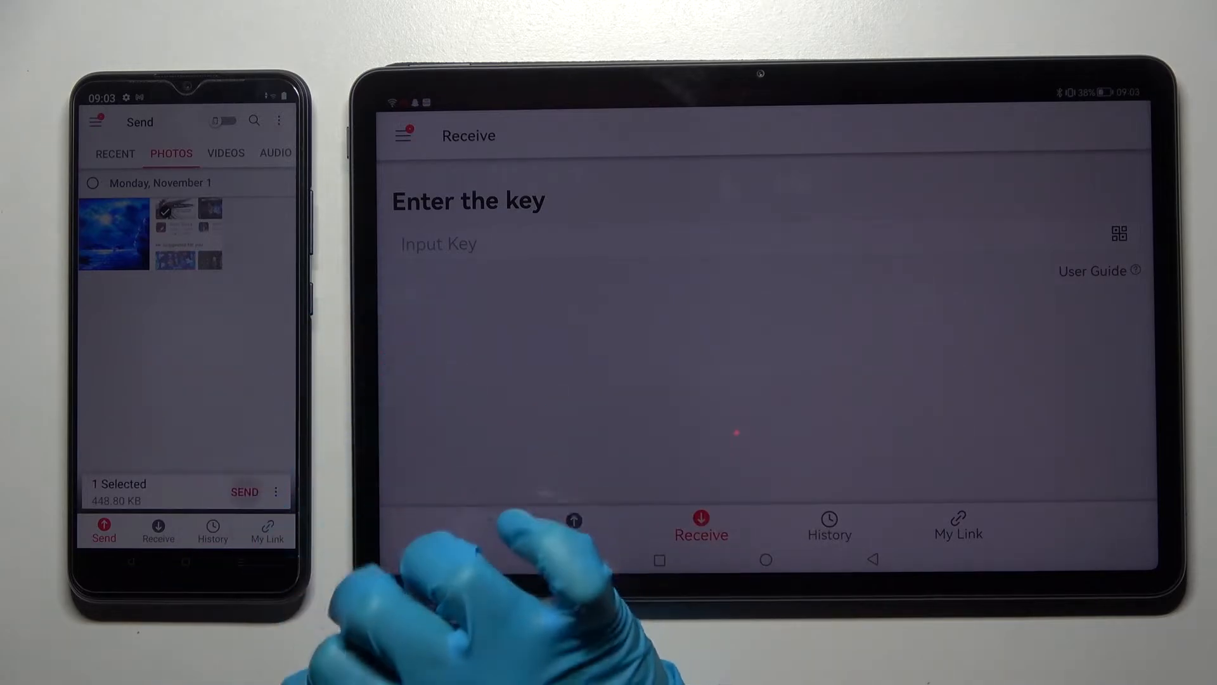
{"action": "left_click", "coordinate": [244, 492]}
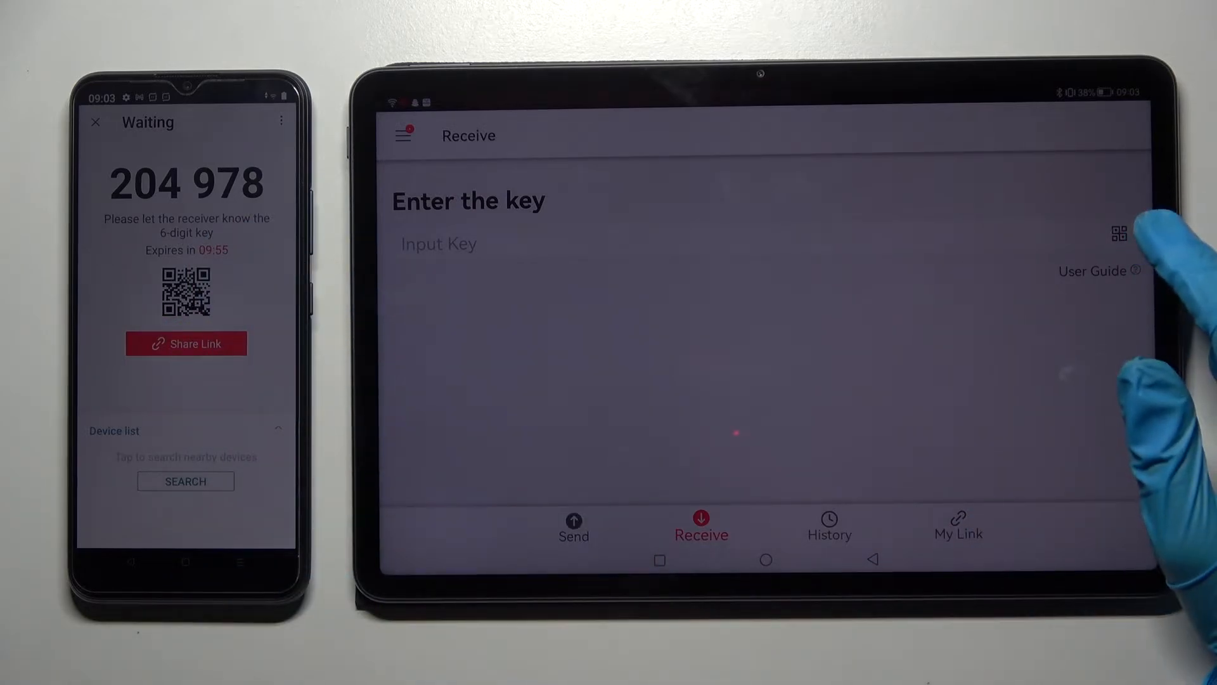
{"action": "left_click", "coordinate": [1119, 232]}
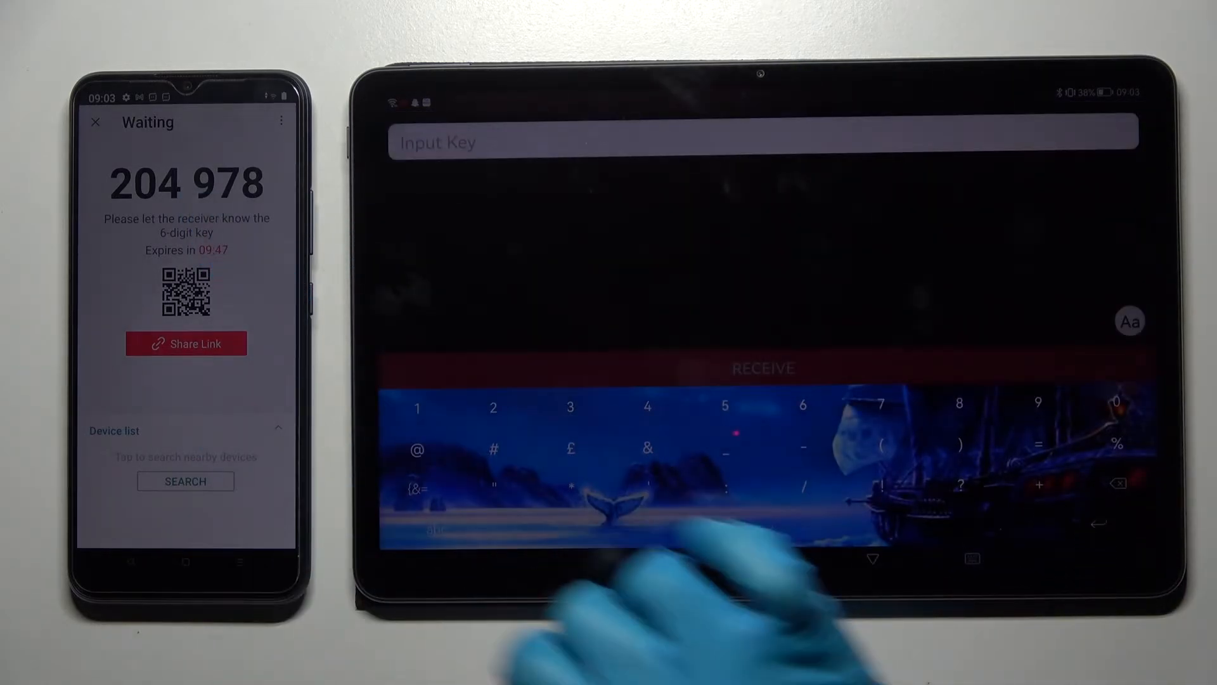
{"action": "left_click", "coordinate": [494, 408]}
{"action": "type", "text": "204978"}
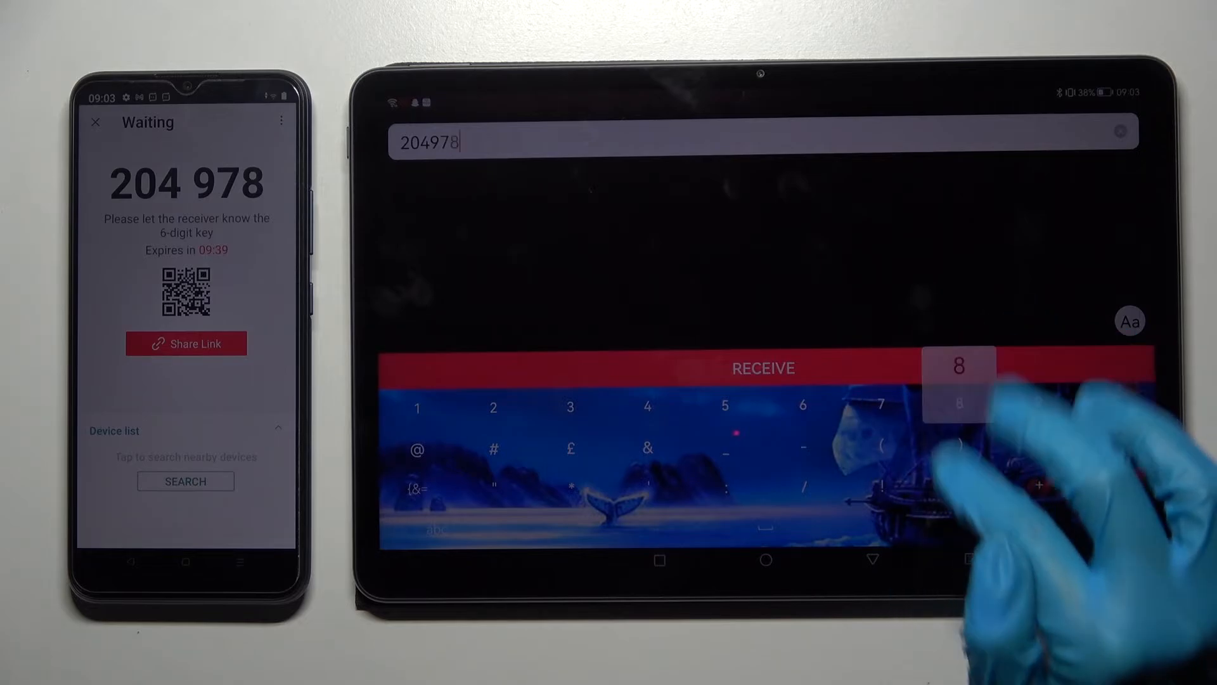
{"action": "left_click", "coordinate": [763, 368]}
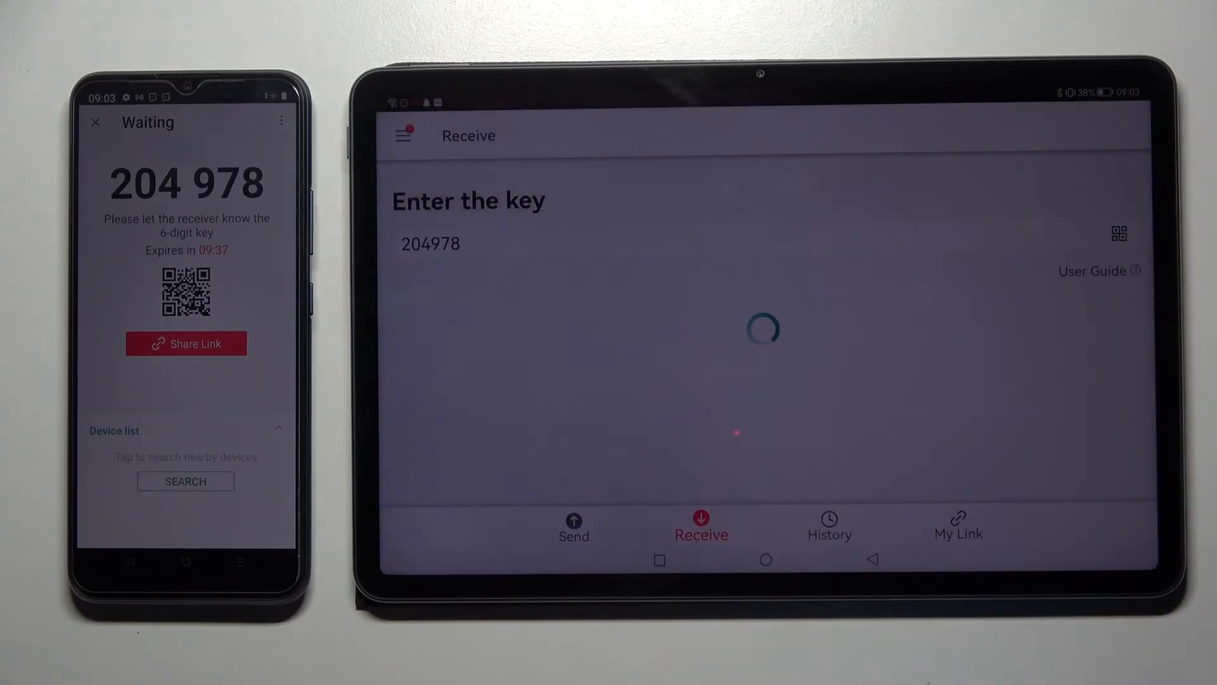